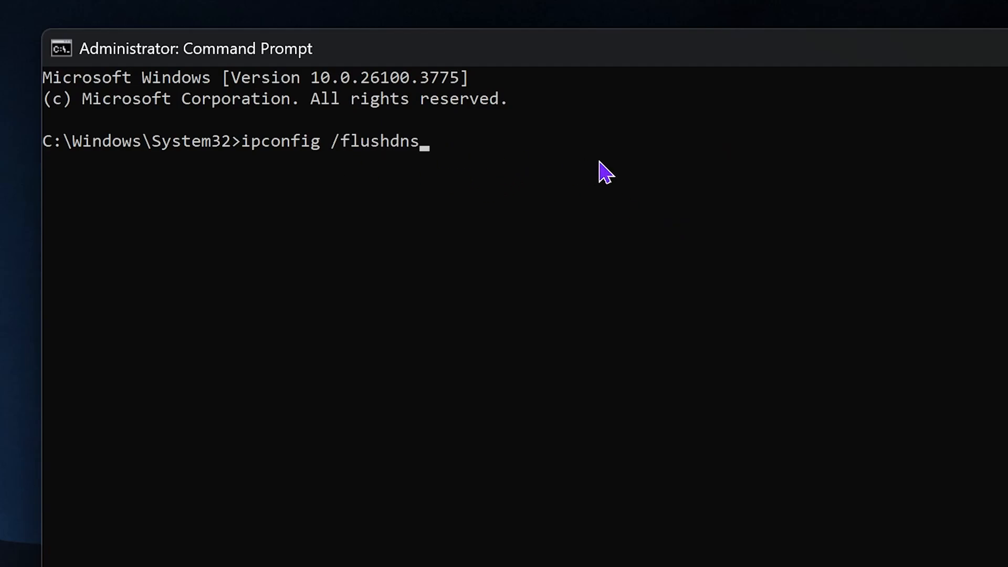
Dismiss the administrator Command Prompt and return to the desktop.
{"action": "key", "text": "Return"}
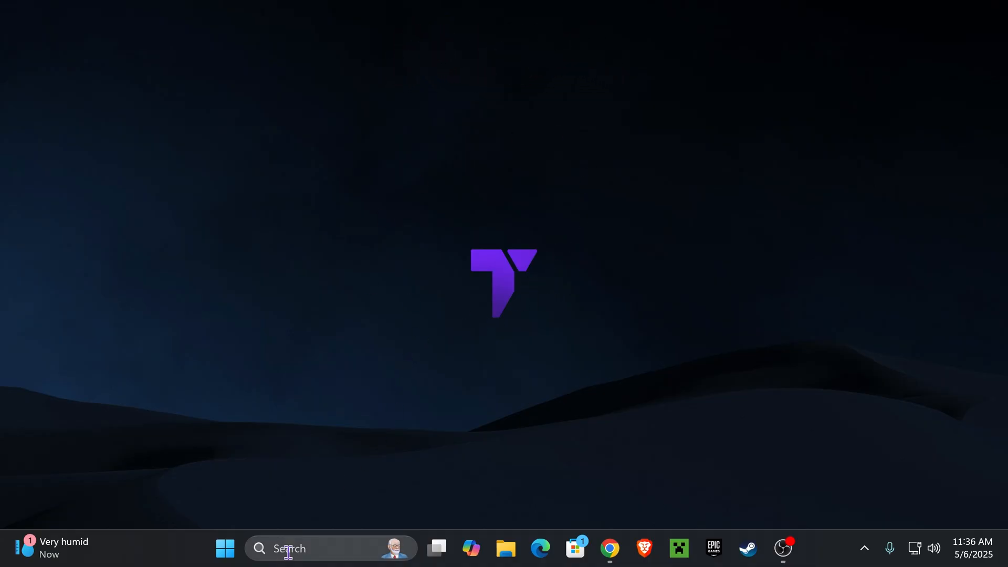
Launch Command Prompt as administrator from the taskbar search for 'cmd'.
{"action": "type", "text": "cmd"}
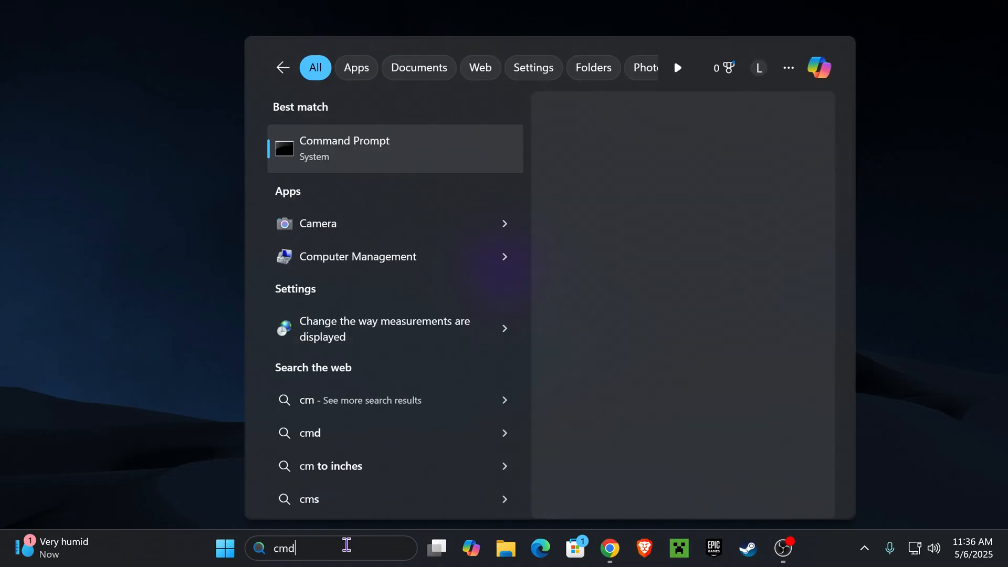
{"action": "left_click", "coordinate": [345, 148]}
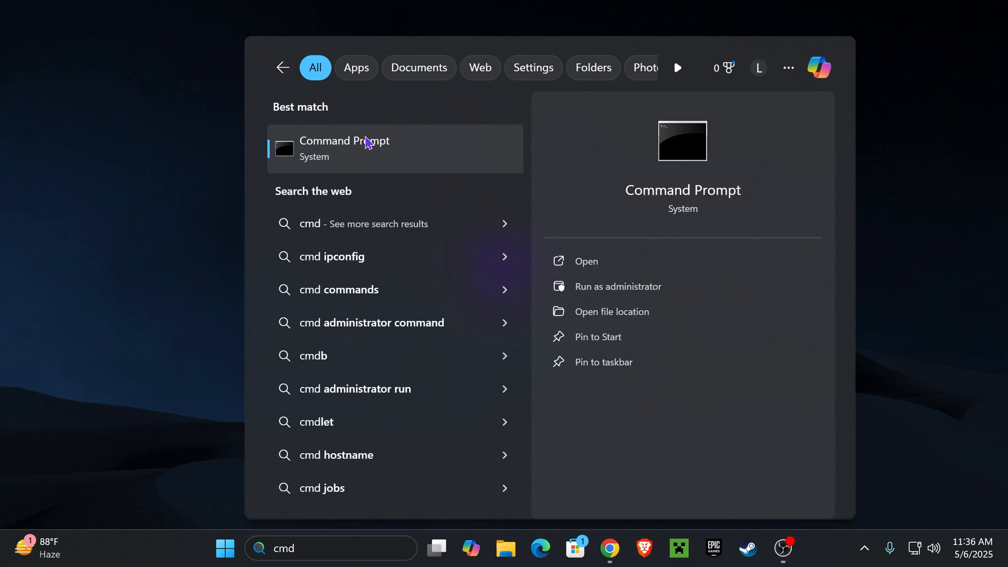
{"action": "right_click", "coordinate": [344, 148]}
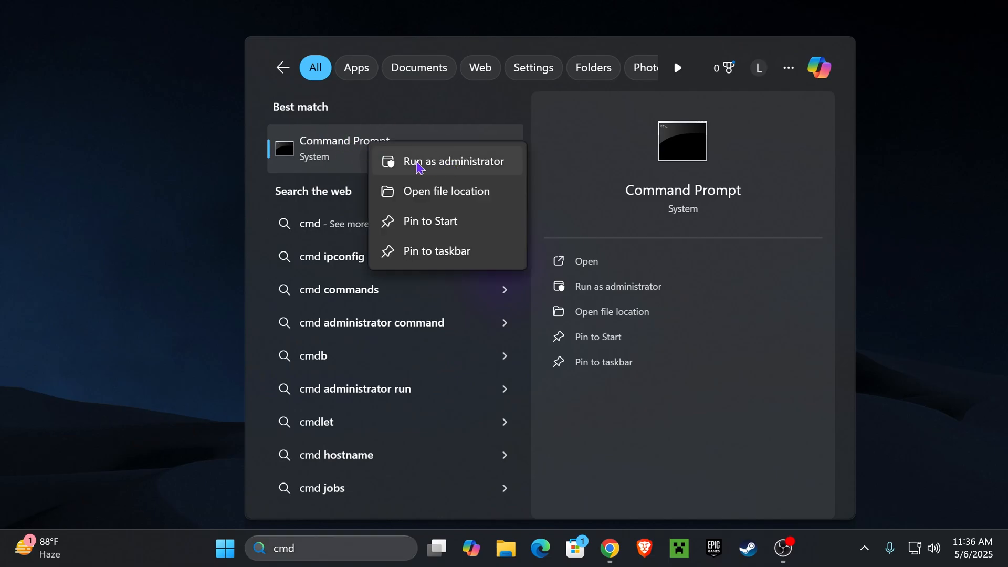
{"action": "left_click", "coordinate": [455, 162]}
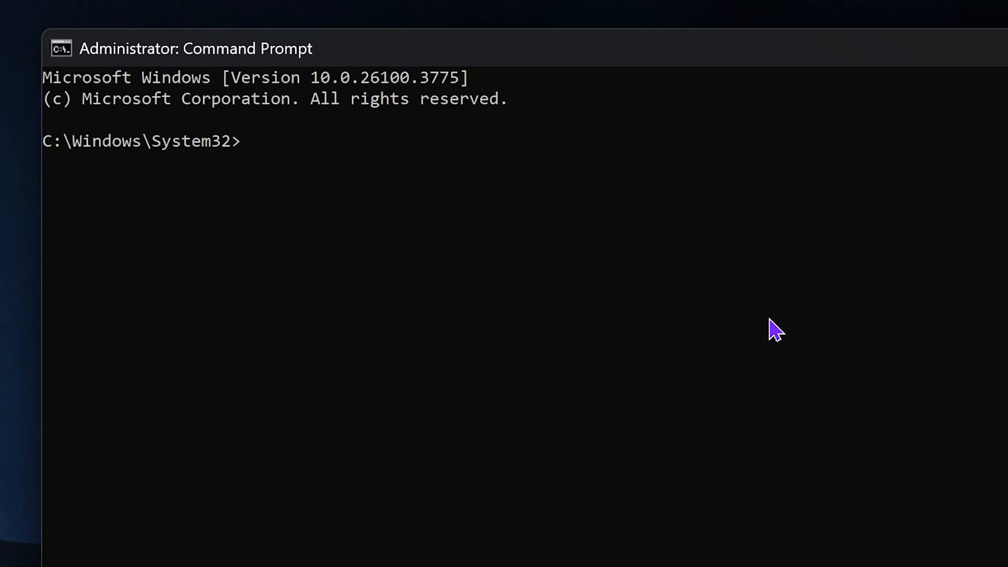
Enter the ipconfig /flushdns command at the administrator prompt.
{"action": "type", "text": "i"}
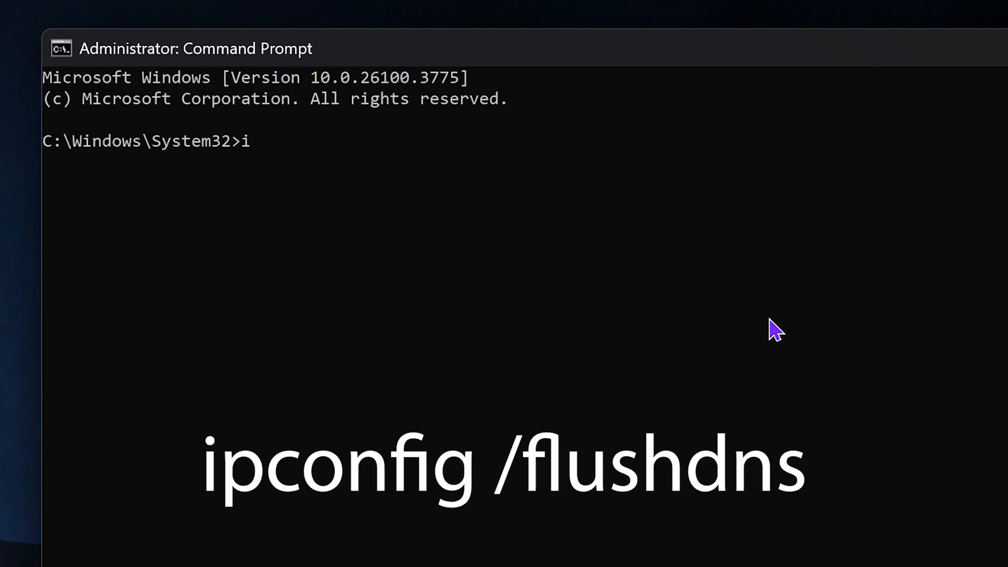
{"action": "type", "text": "pconfig"}
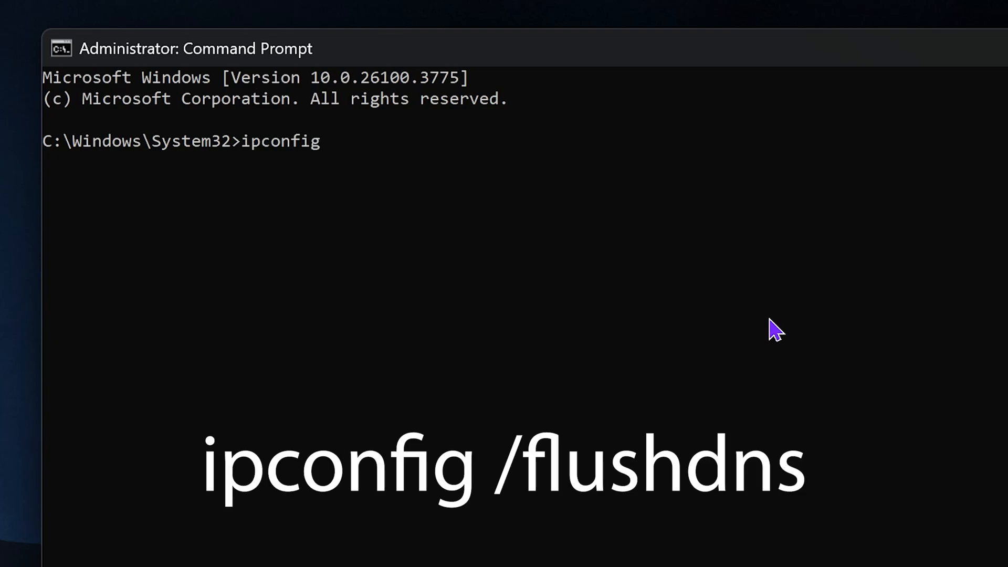
{"action": "type", "text": "/flushdns"}
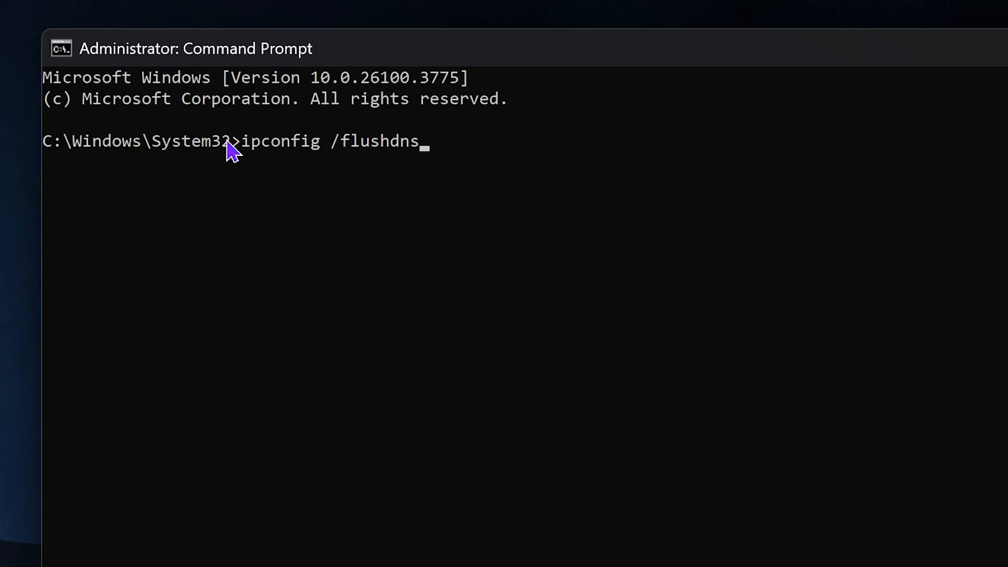
{"action": "mouse_move", "coordinate": [415, 173]}
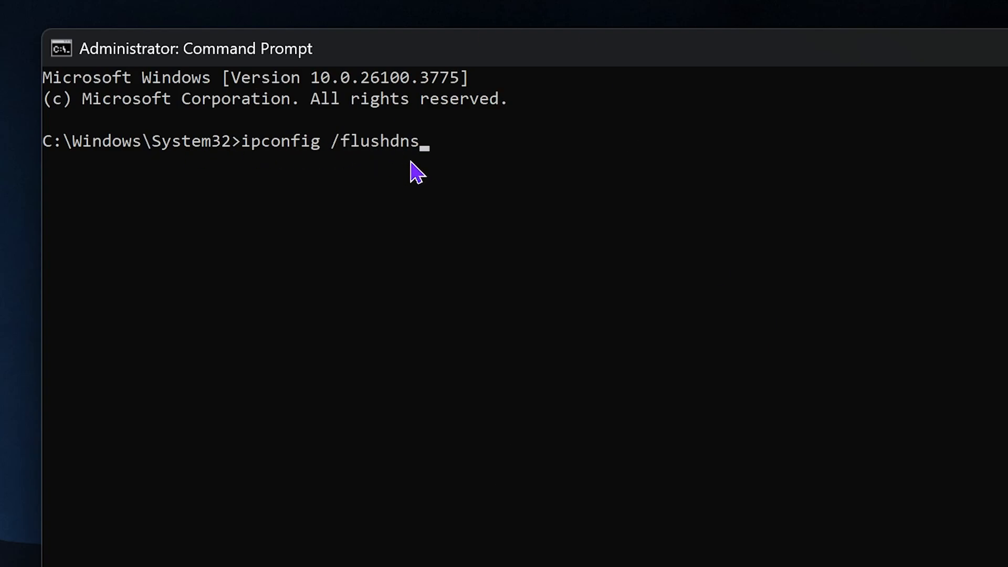
{"action": "mouse_move", "coordinate": [605, 171]}
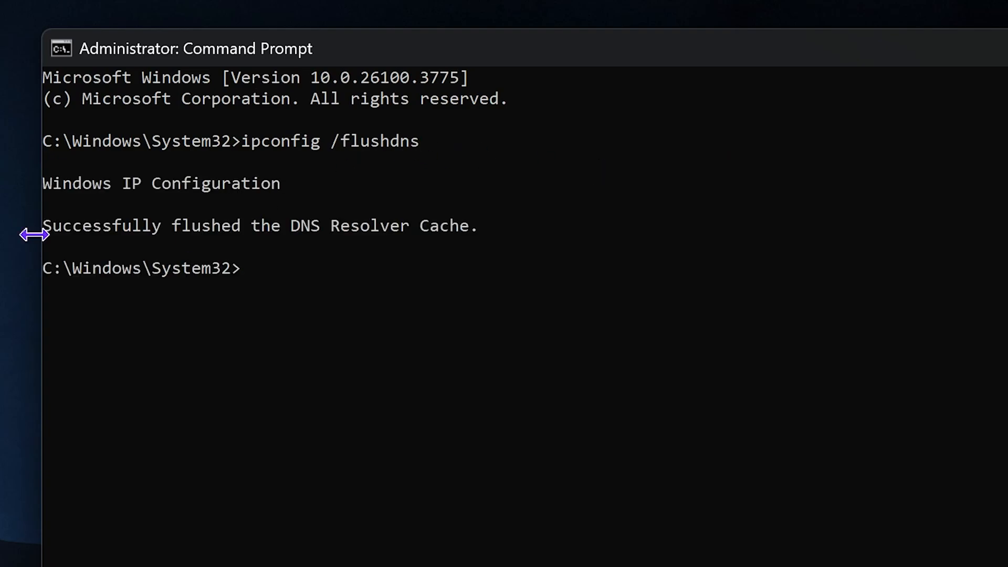
{"action": "mouse_move", "coordinate": [395, 263]}
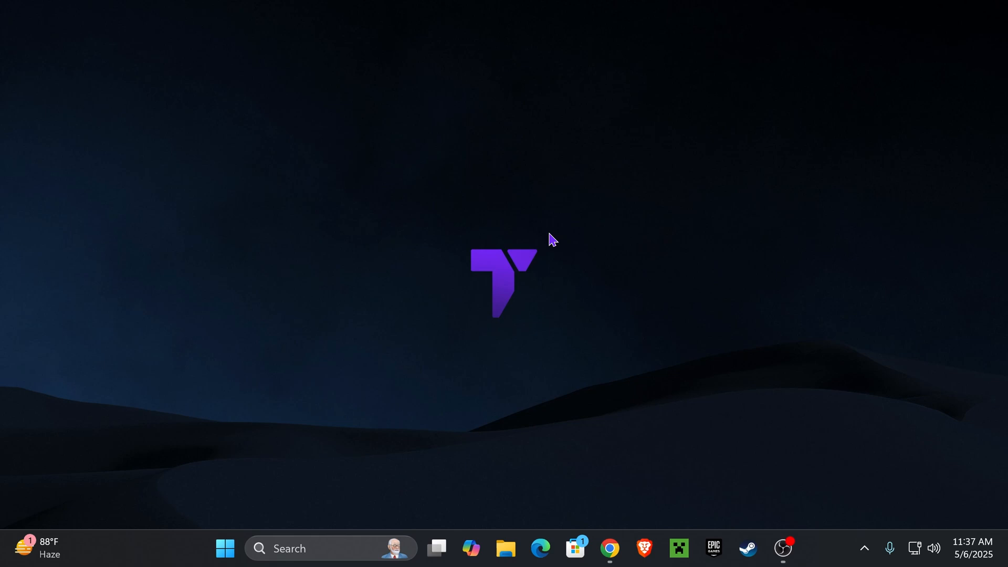
{"action": "mouse_move", "coordinate": [225, 548]}
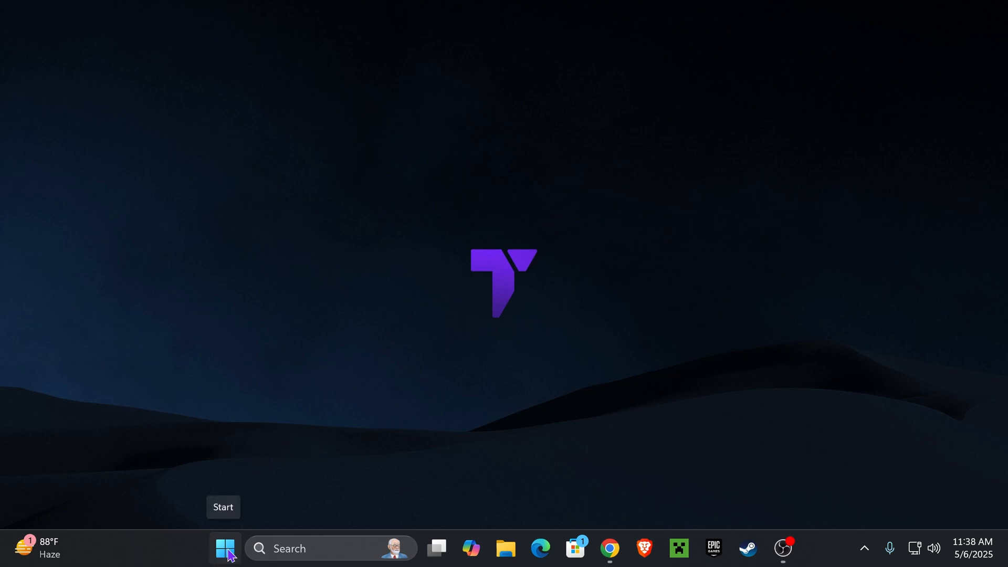
{"action": "left_click", "coordinate": [225, 548]}
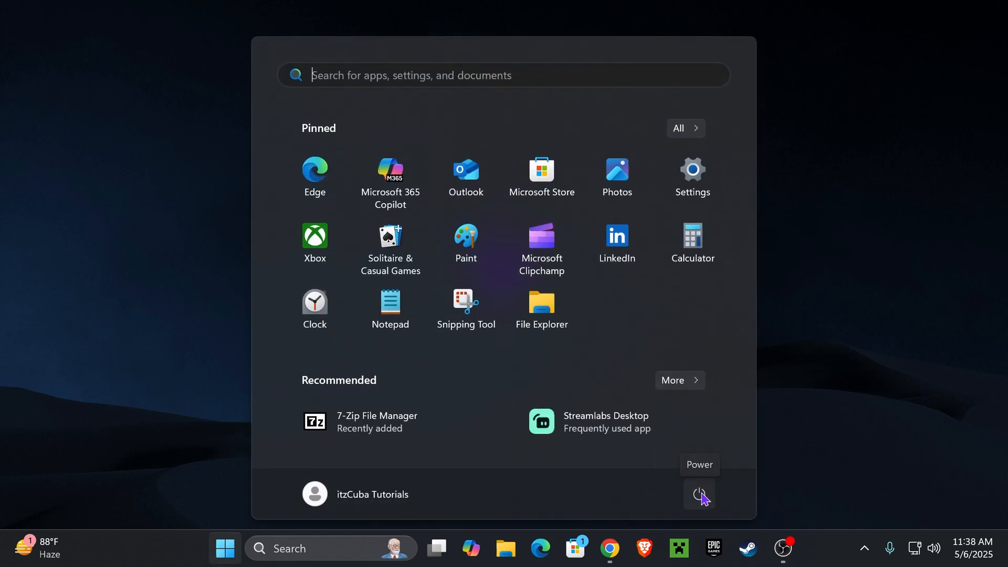
{"action": "left_click", "coordinate": [699, 493]}
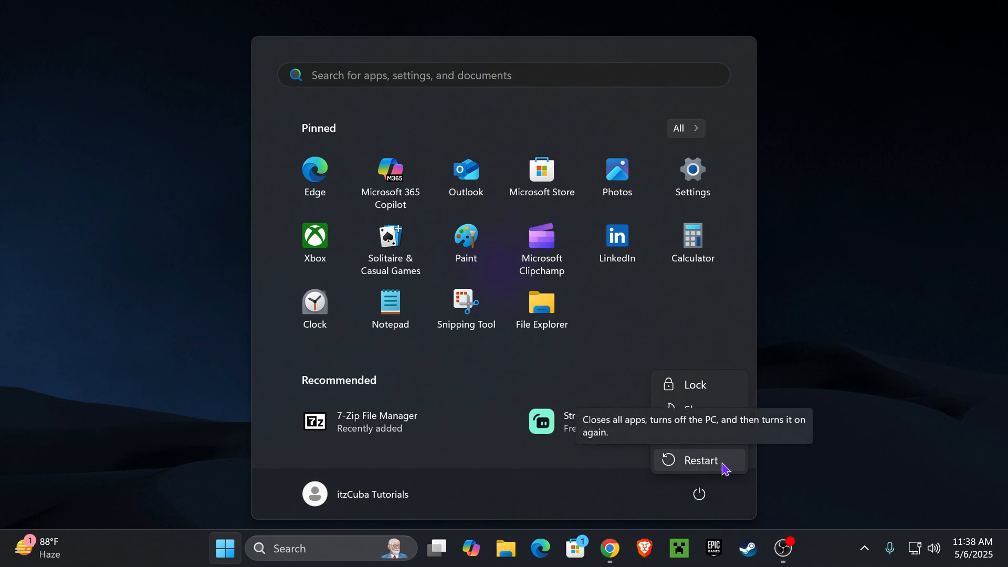
{"action": "left_click", "coordinate": [702, 460]}
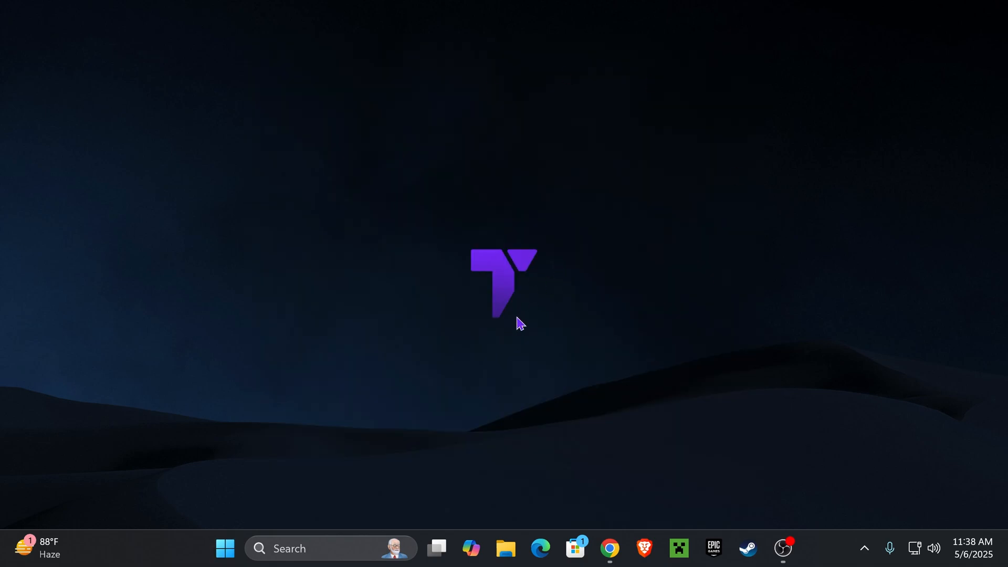
{"action": "mouse_move", "coordinate": [225, 548]}
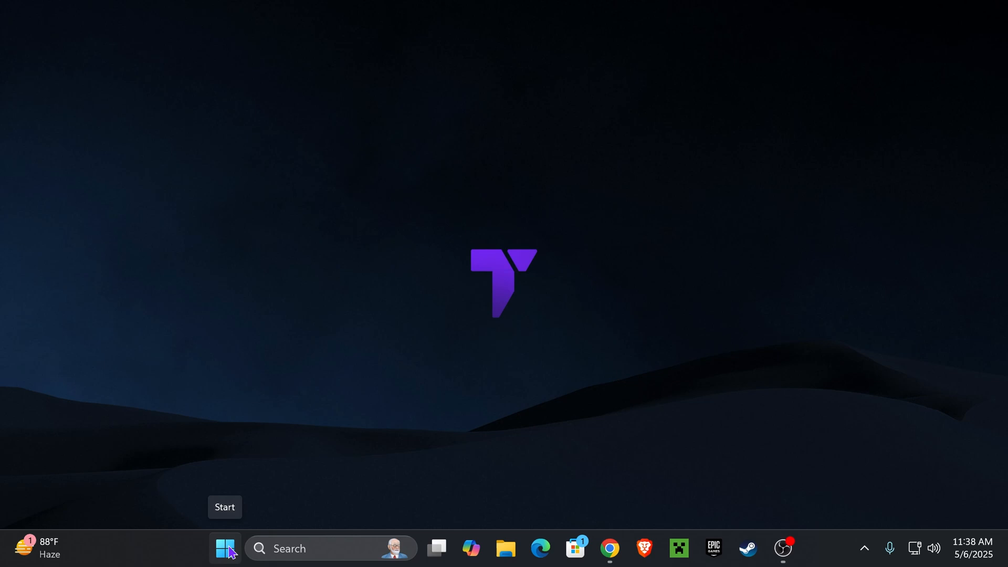
Reach Advanced network settings from the Start quick-link Network Connections page.
{"action": "right_click", "coordinate": [225, 548]}
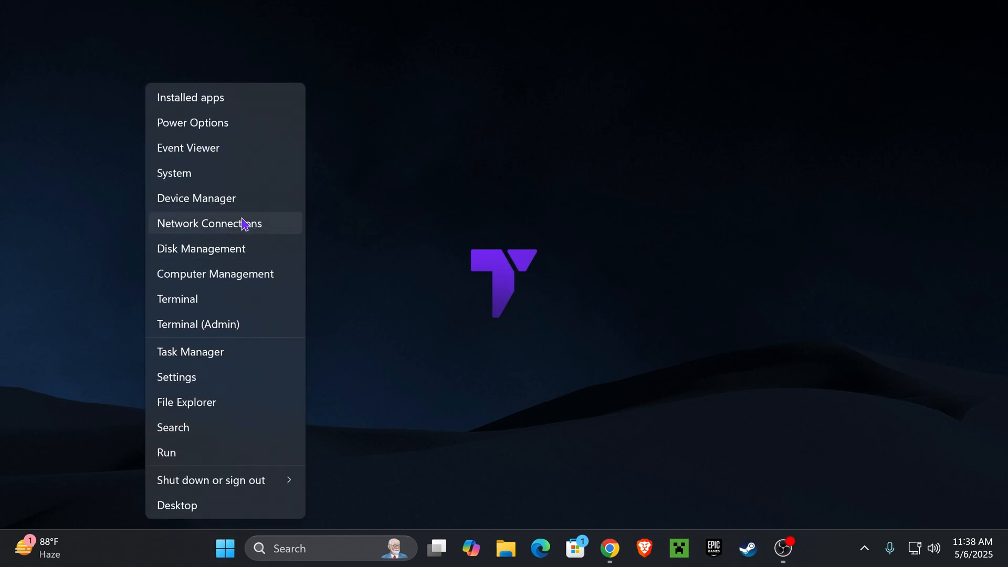
{"action": "left_click", "coordinate": [208, 222]}
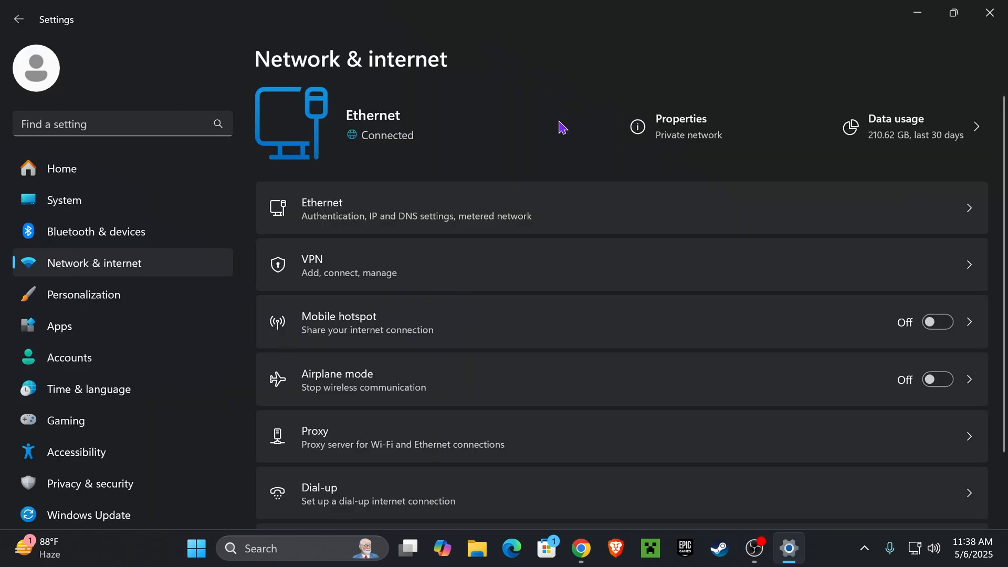
{"action": "scroll", "scroll_direction": "down", "scroll_amount": 3}
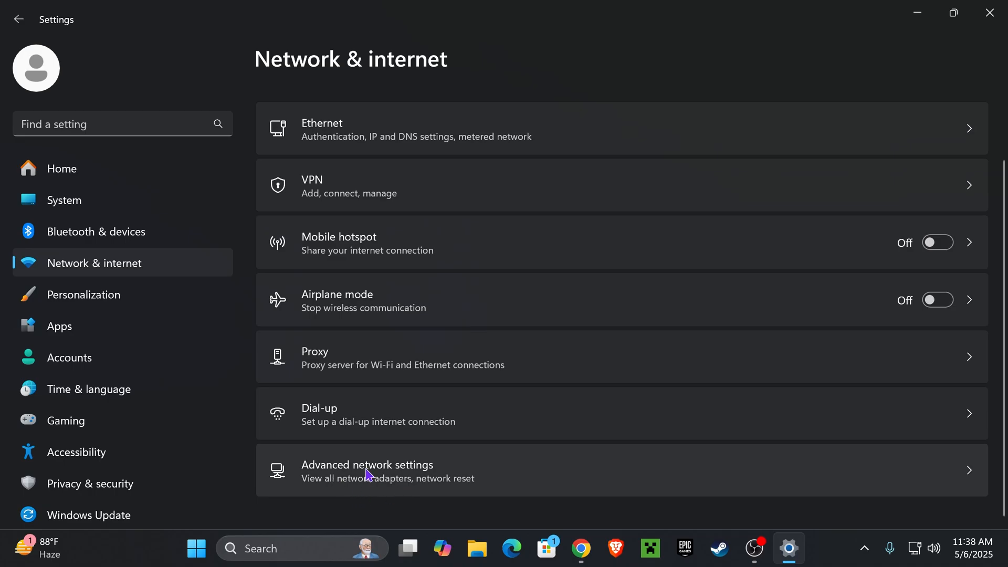
{"action": "left_click", "coordinate": [367, 471]}
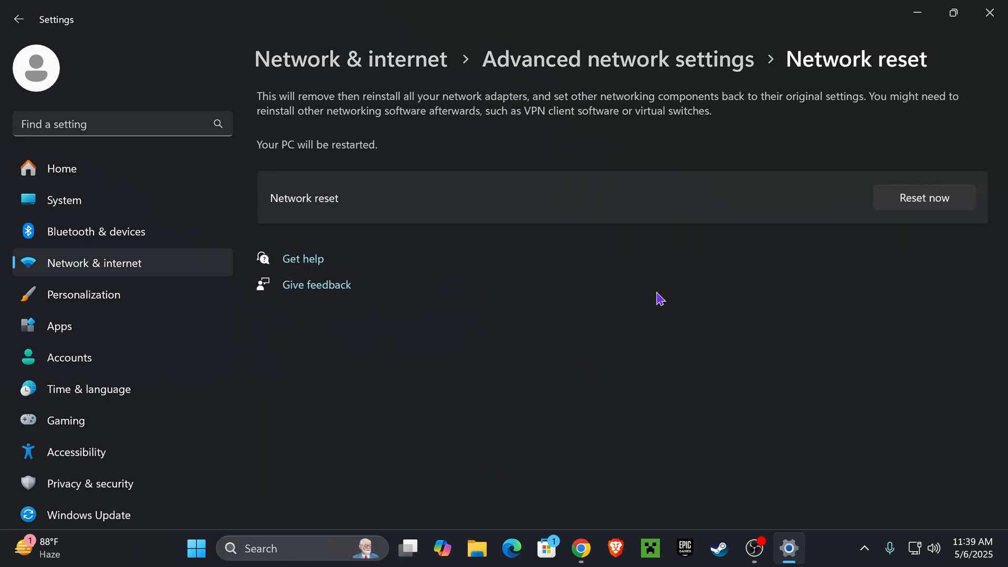
Run Network reset with Reset now and confirm Yes.
{"action": "left_click", "coordinate": [922, 197]}
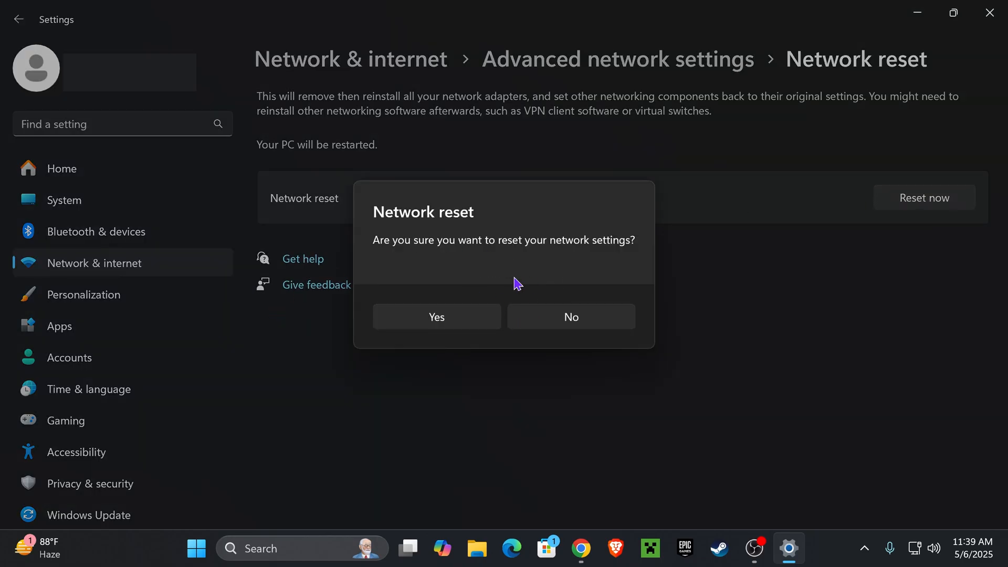
{"action": "mouse_move", "coordinate": [458, 318]}
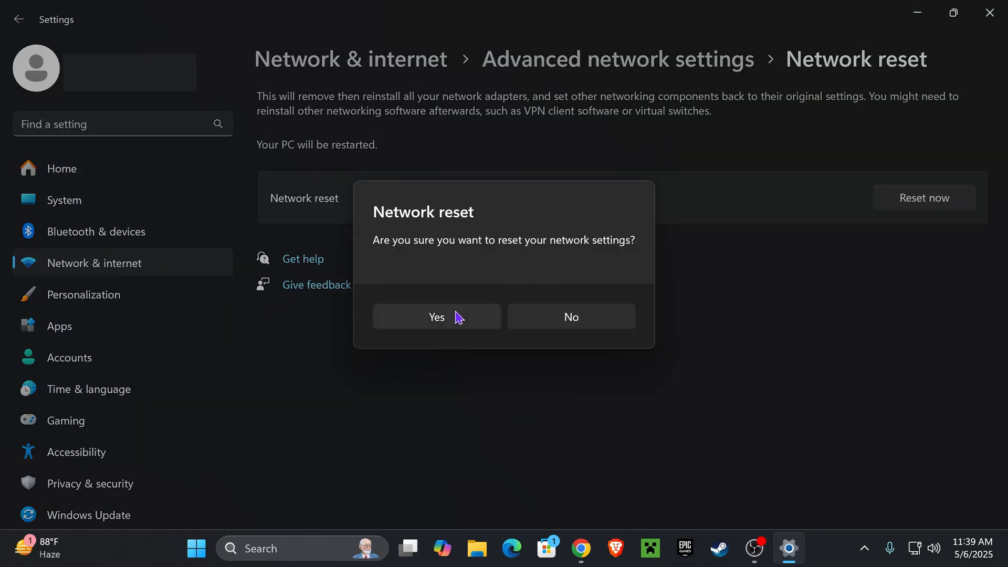
{"action": "left_click", "coordinate": [435, 316]}
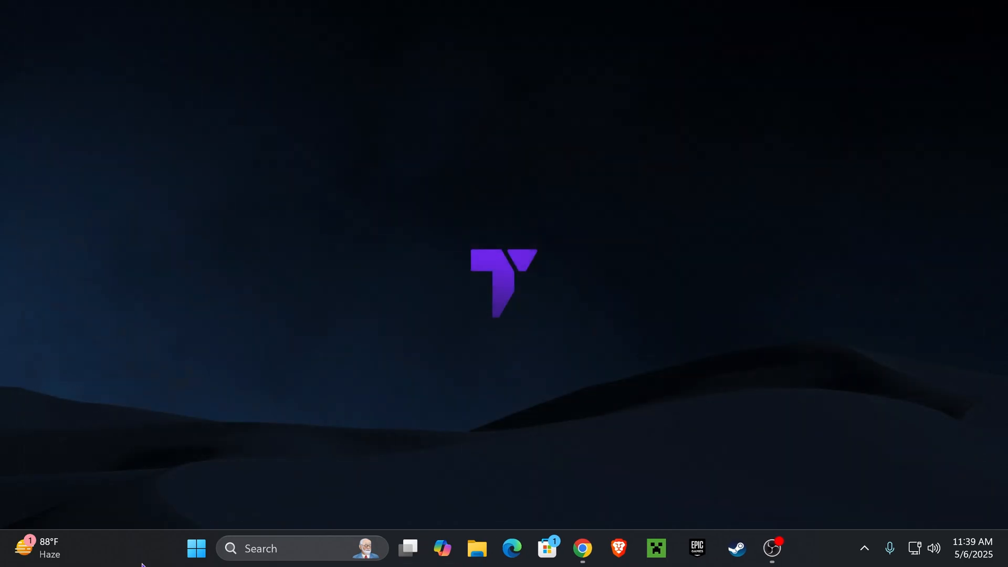
{"action": "left_click", "coordinate": [196, 548]}
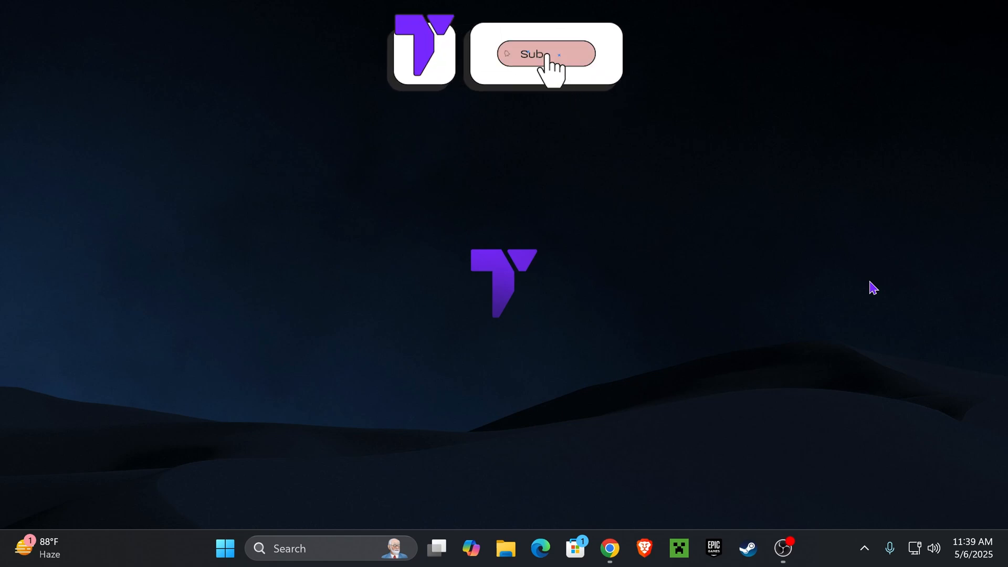
{"action": "left_click", "coordinate": [546, 54]}
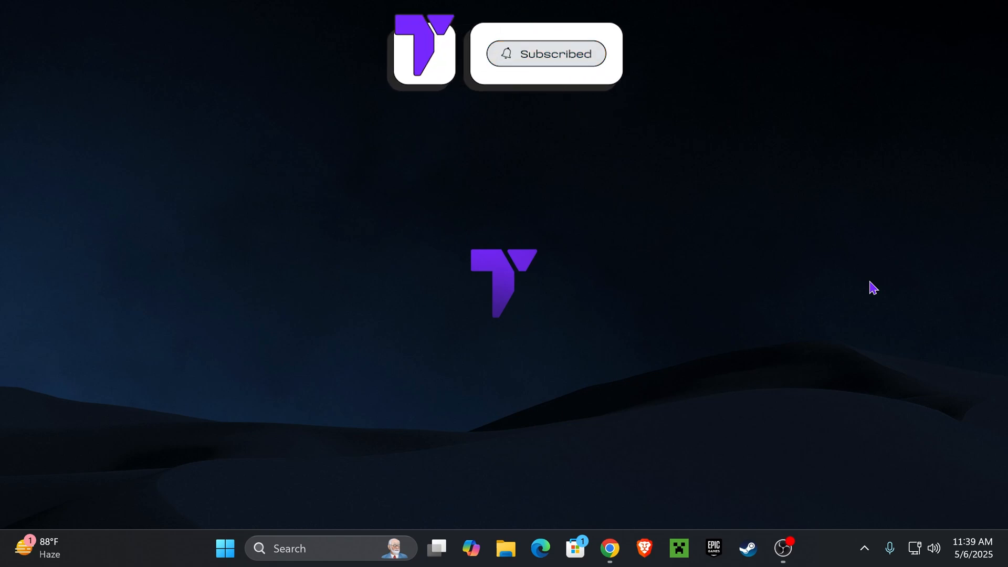